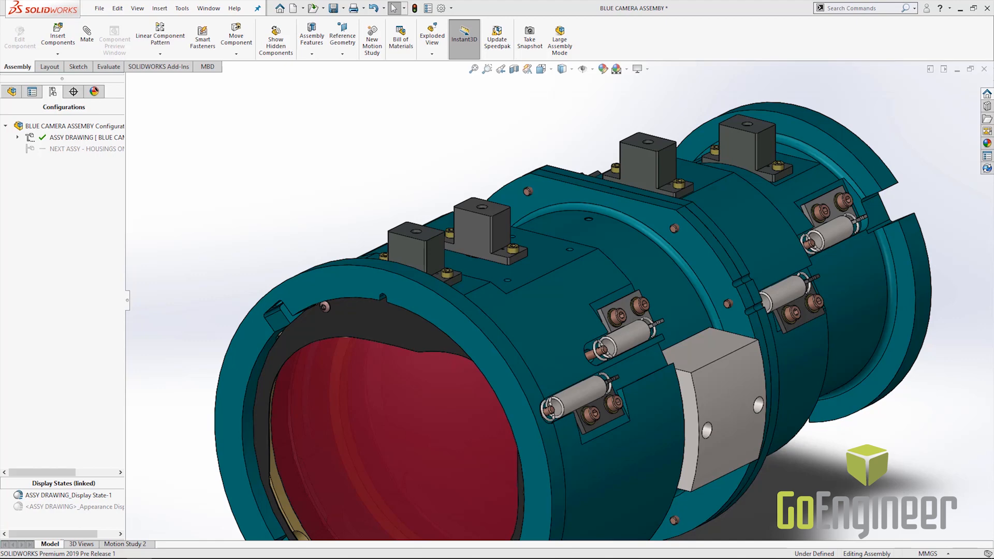
pyautogui.moveTo(210, 45)
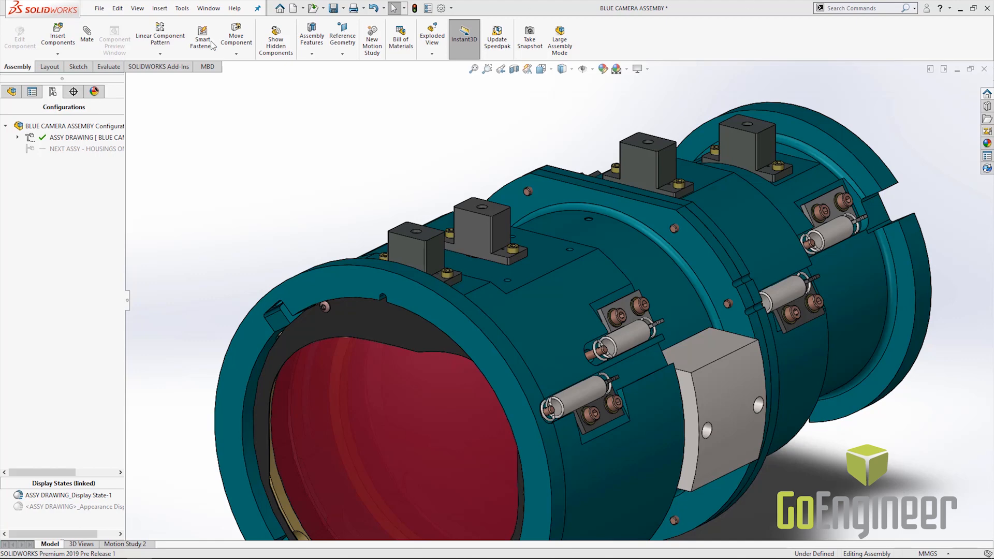
# - Bring up the exploded view's context menu in the ConfigurationManager to edit it
pyautogui.rightClick(86, 137)
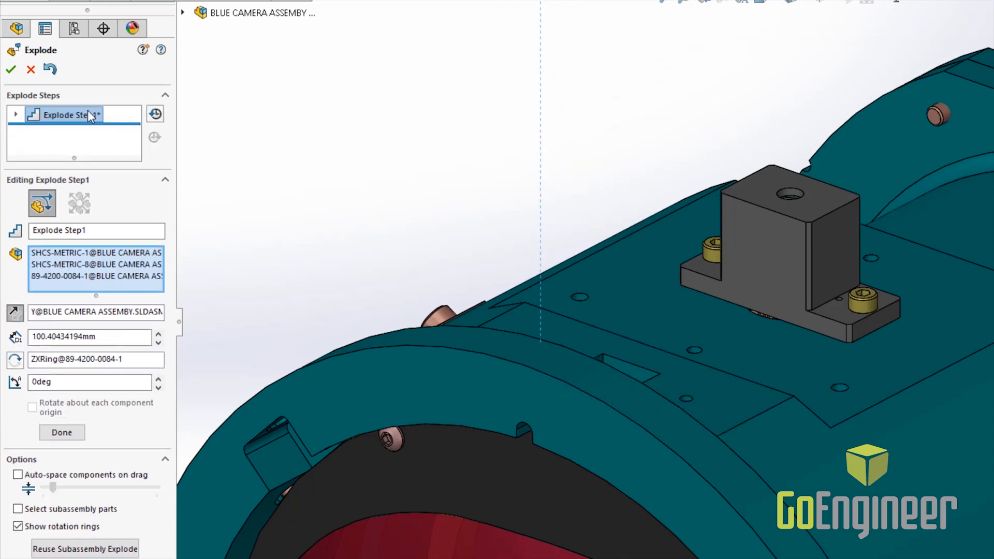
# - Expand Explode Step1, then add the second bracket as Explode Step2 and finish it
pyautogui.click(62, 433)
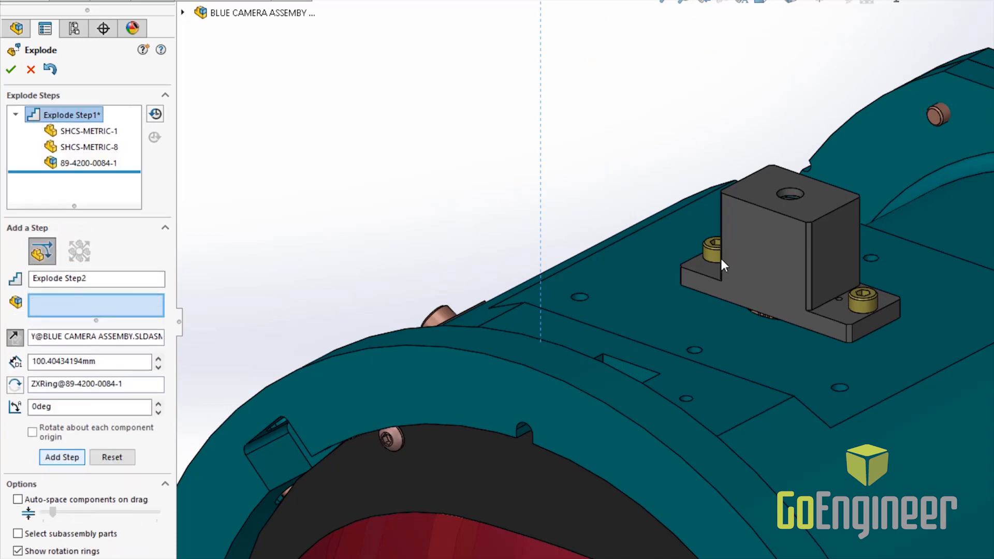
pyautogui.click(709, 247)
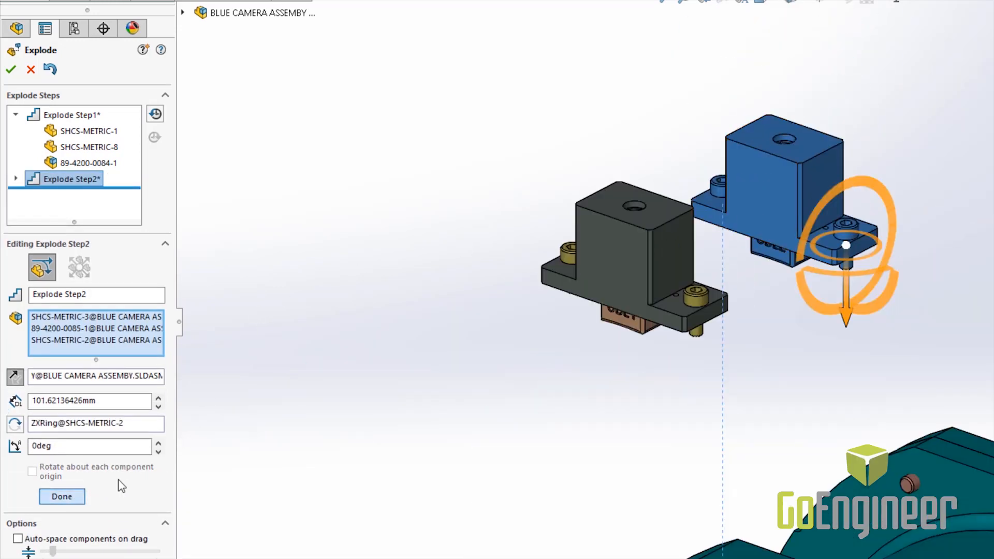
pyautogui.click(61, 496)
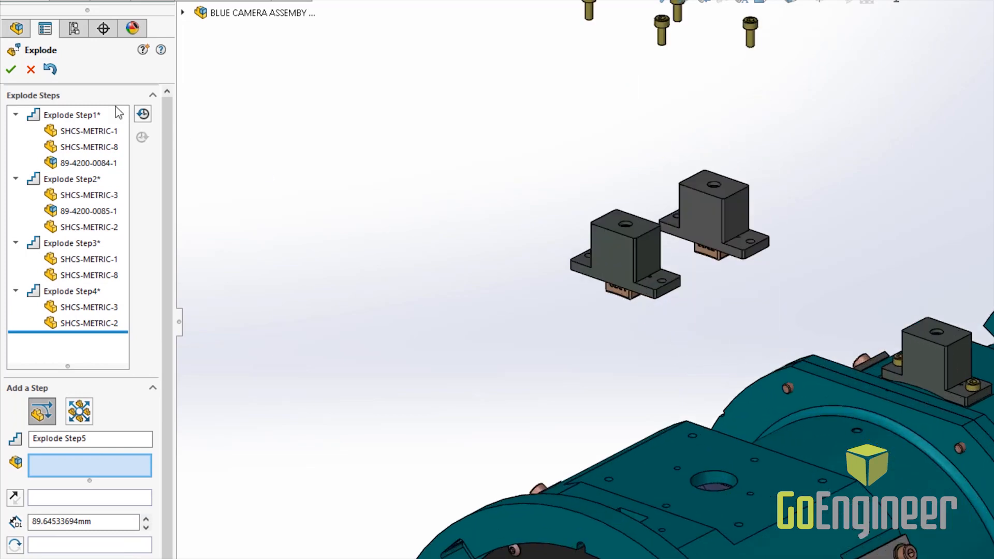
# - Step the rollback bar between Explode Step1 and Step2, leaving only Step1 applied
pyautogui.click(72, 115)
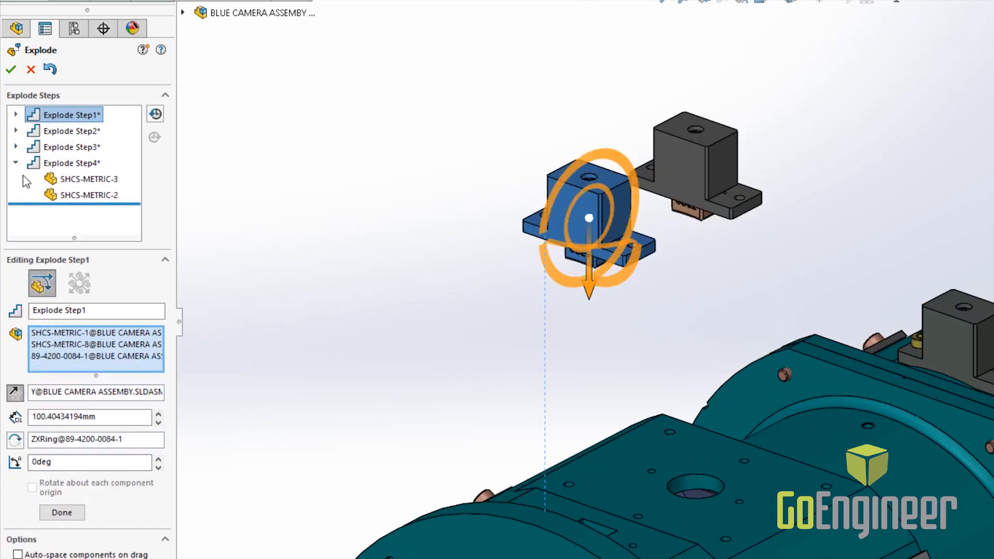
pyautogui.click(16, 162)
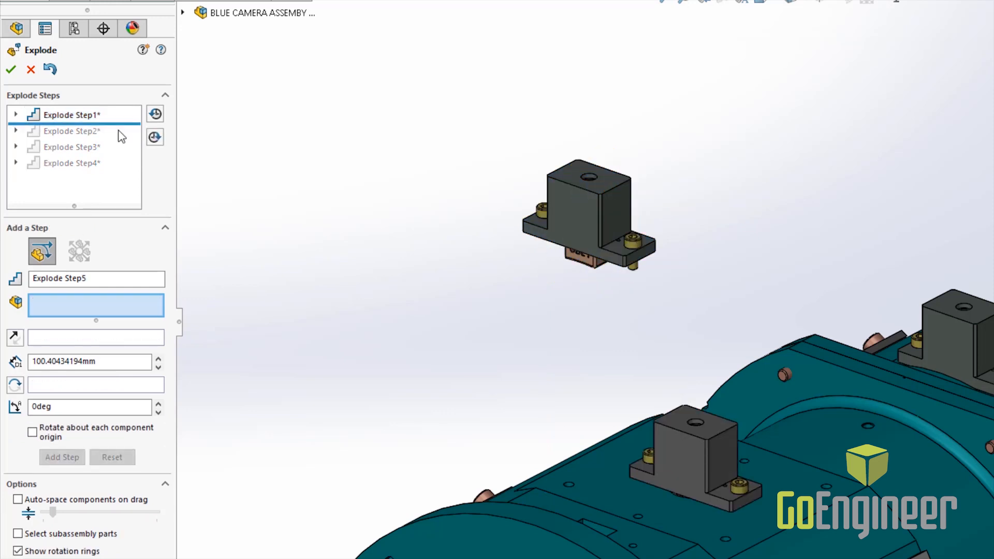
pyautogui.click(72, 132)
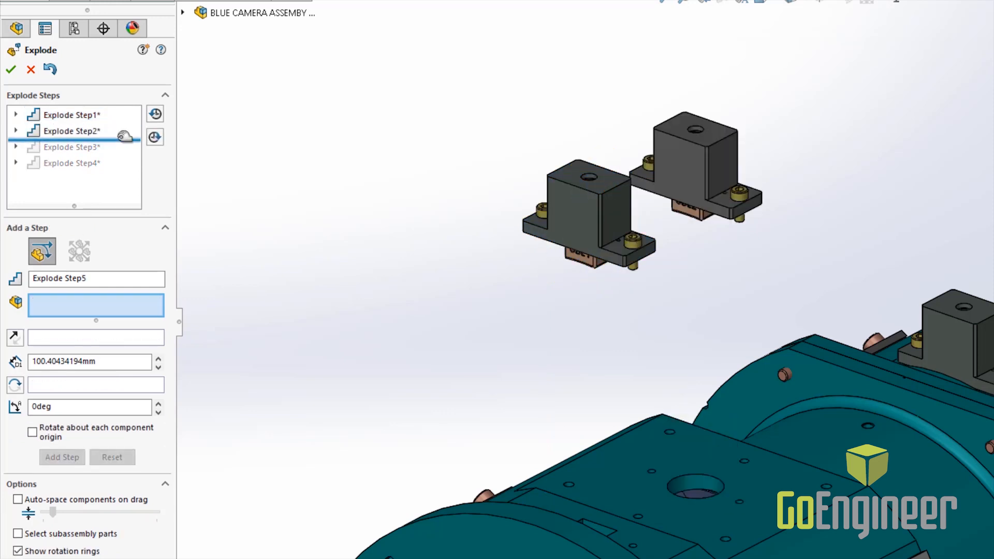
pyautogui.click(72, 114)
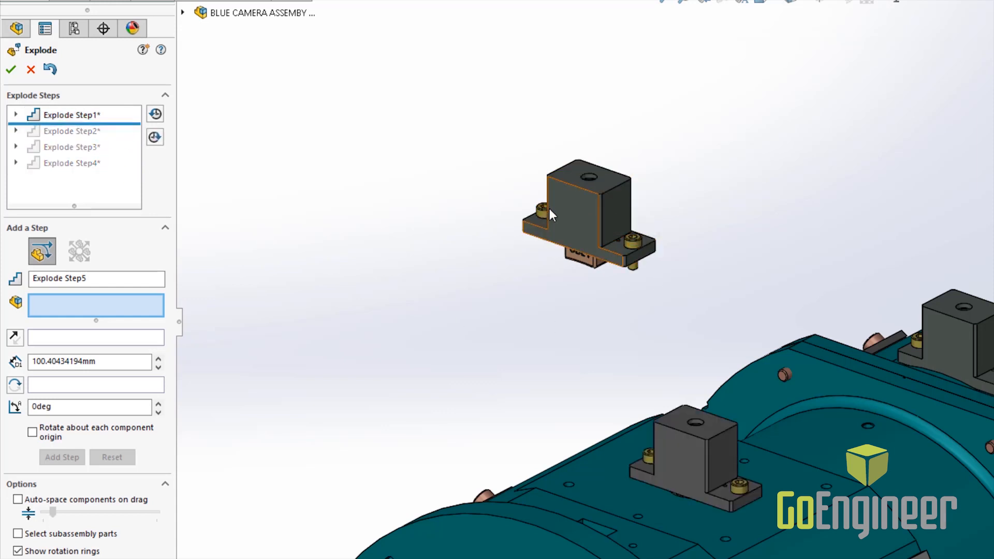
pyautogui.click(73, 115)
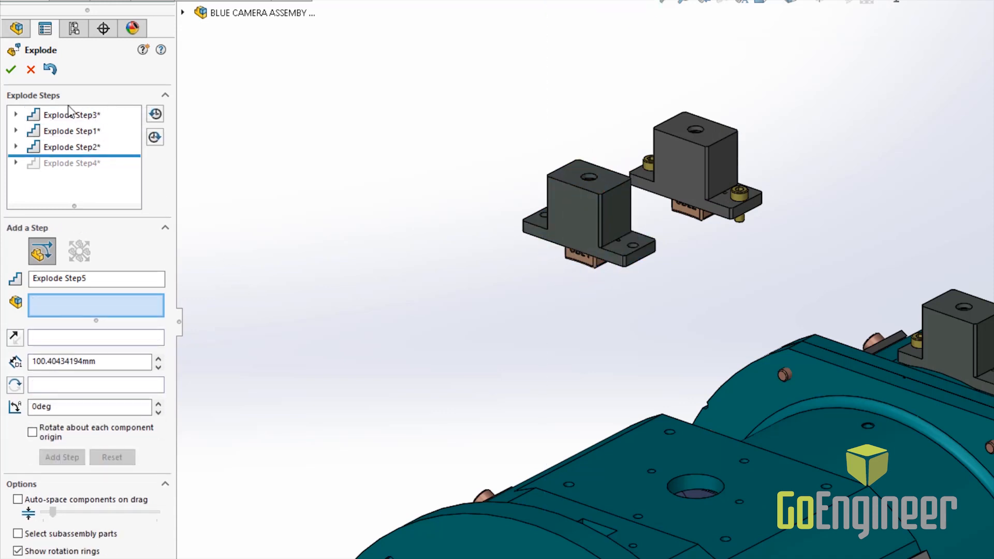
# - Move Explode Step3 and Step4 ahead of Step1, giving the order 3, 4, 1, 2
pyautogui.click(69, 115)
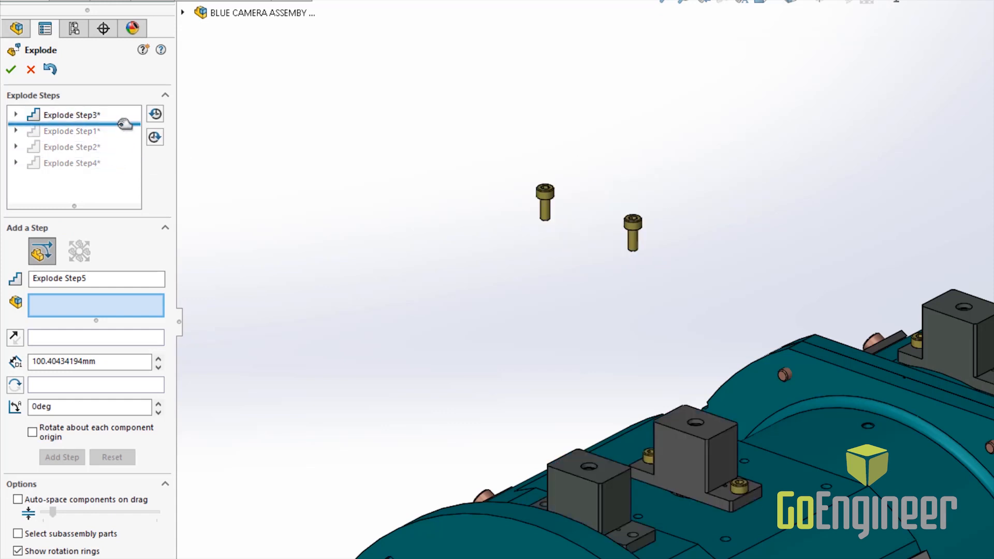
pyautogui.click(69, 131)
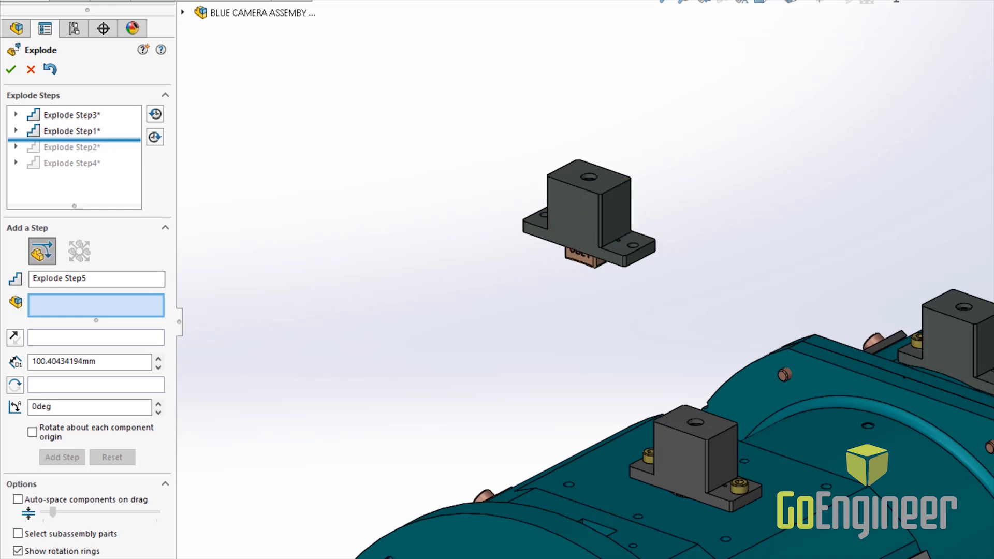
pyautogui.click(71, 115)
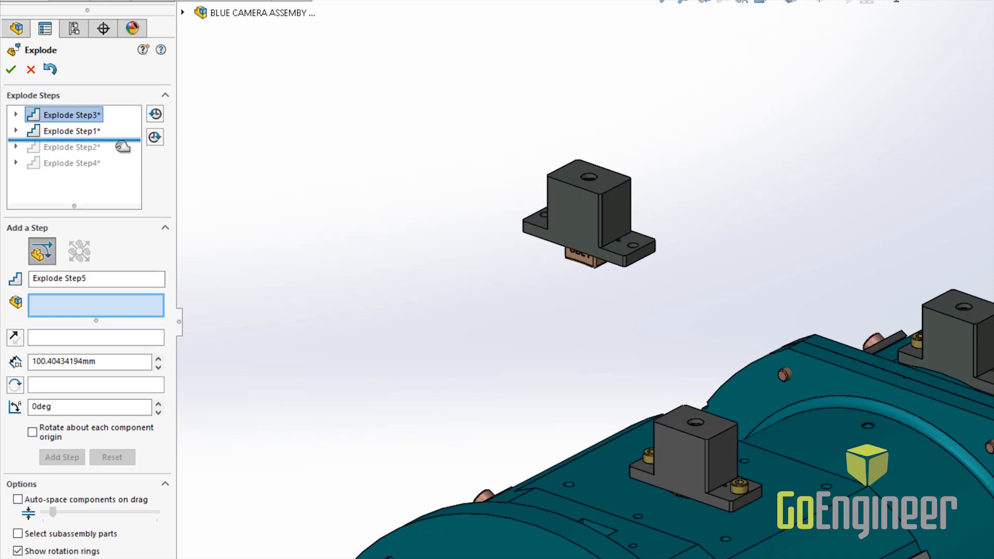
pyautogui.click(71, 148)
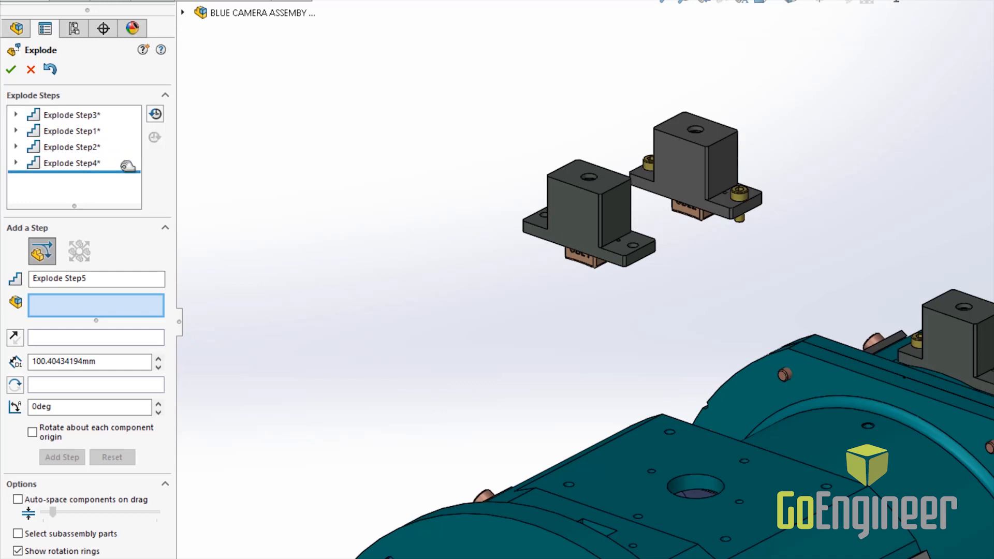
pyautogui.doubleClick(69, 163)
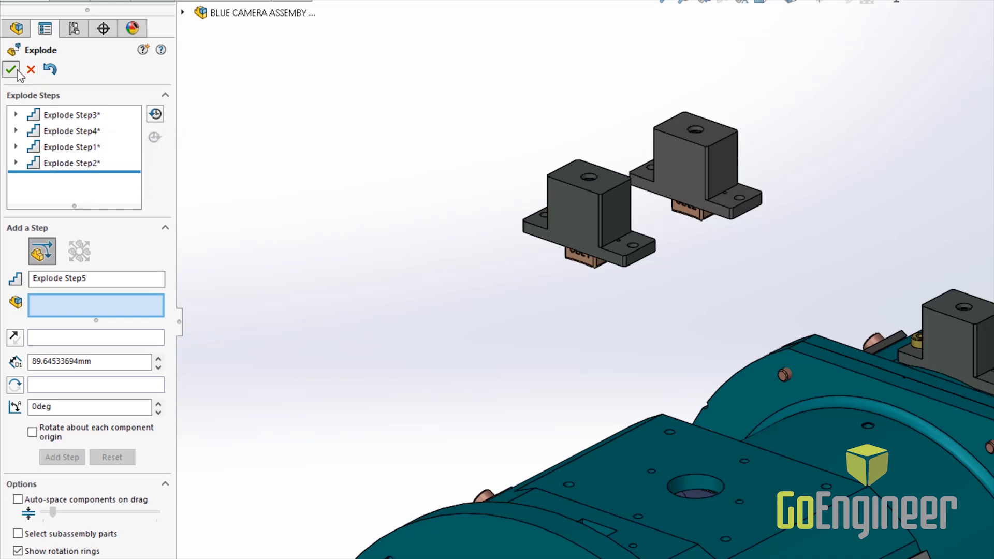
# - Accept the reordered view and roll it back to the two bolt steps only
pyautogui.click(10, 69)
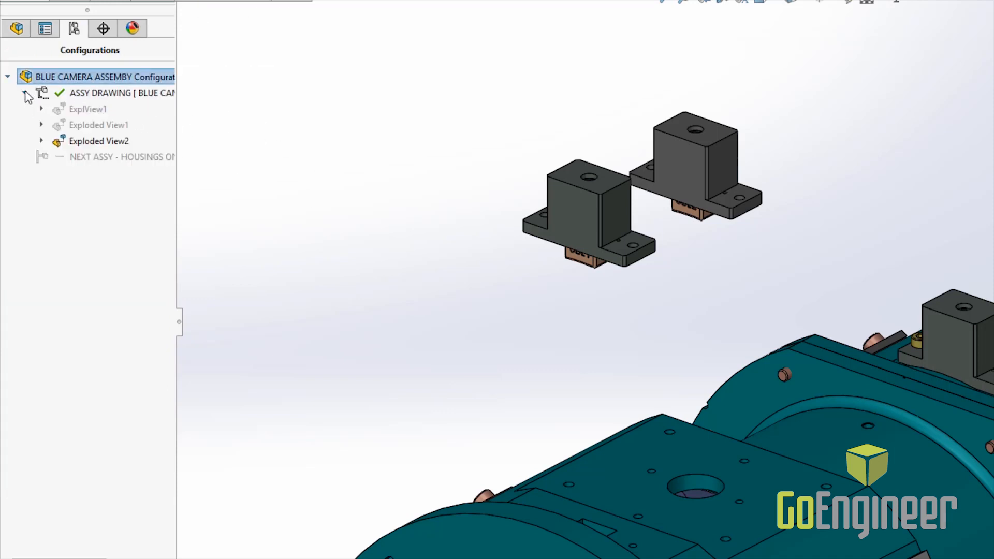
pyautogui.click(41, 141)
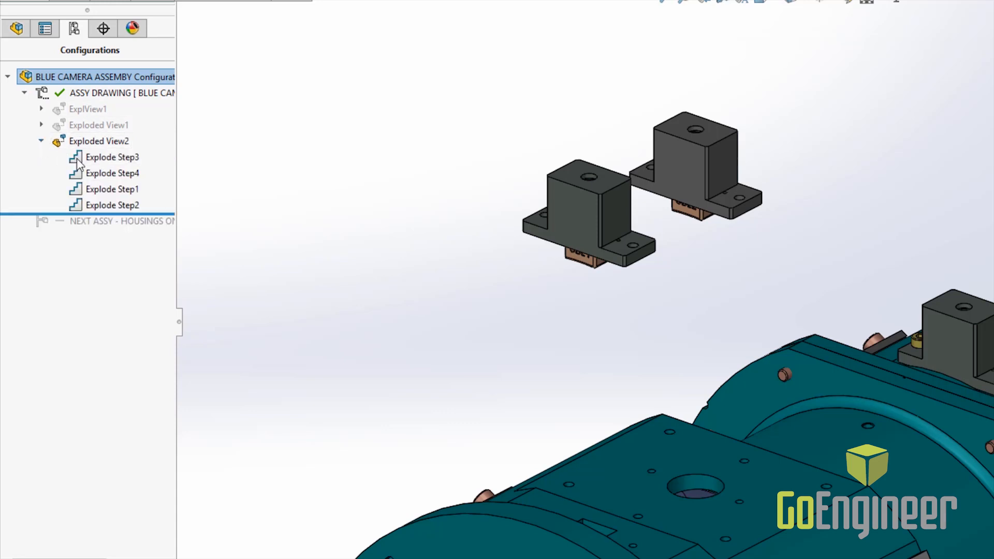
pyautogui.click(112, 205)
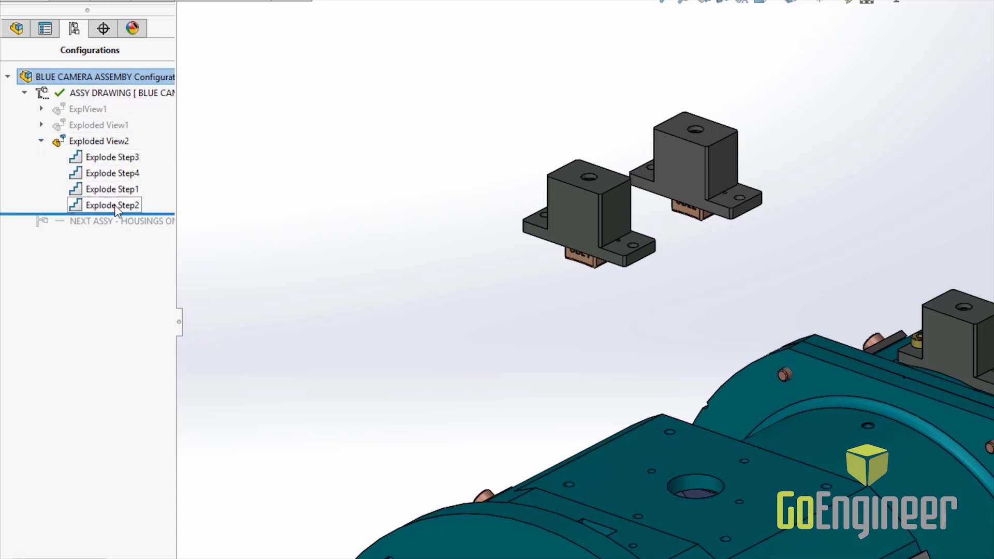
pyautogui.moveTo(114, 205); pyautogui.dragTo(114, 203)
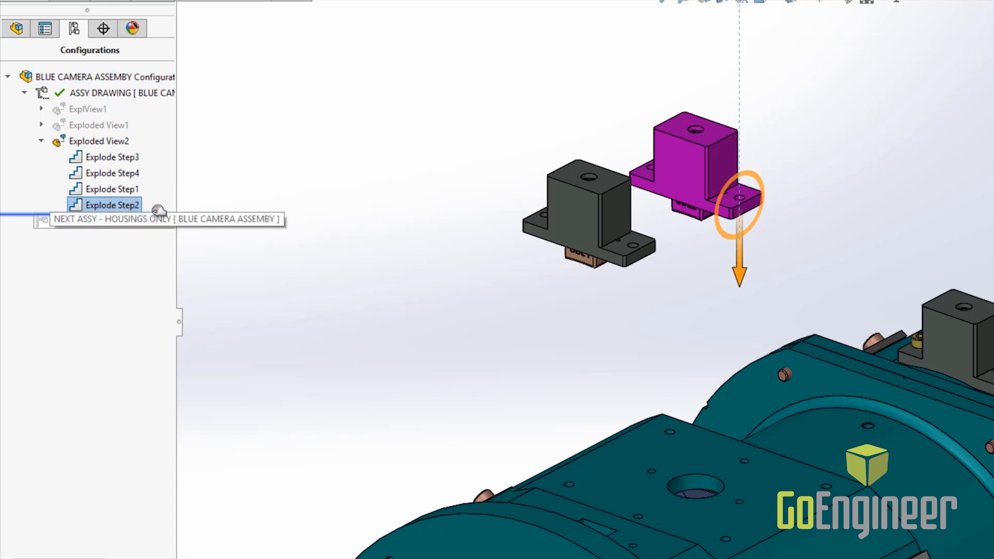
pyautogui.click(113, 158)
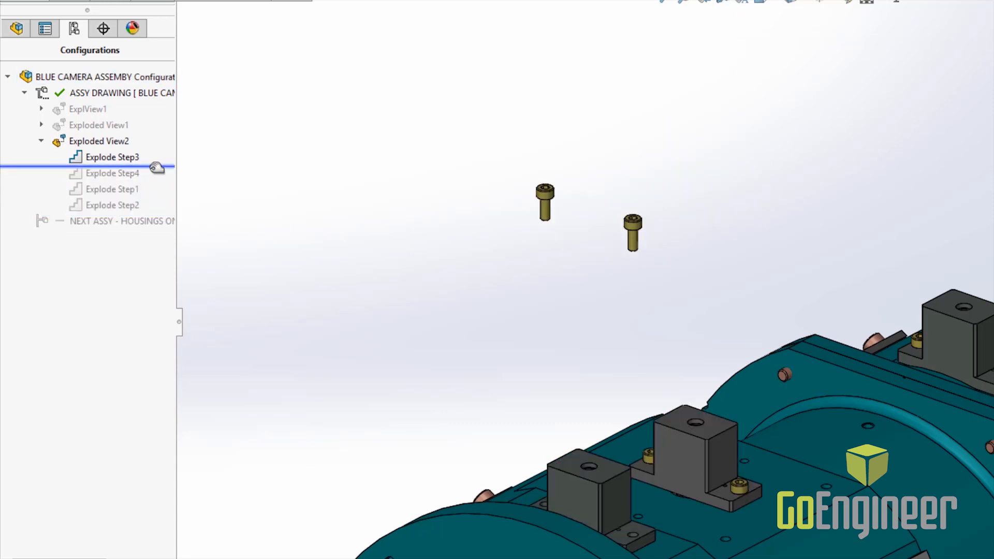
pyautogui.click(112, 173)
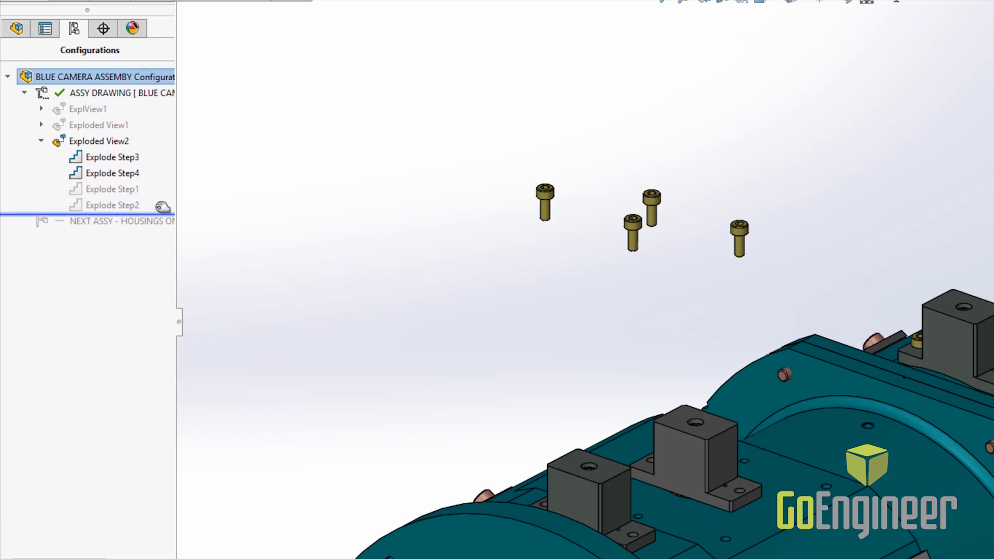
# - Animate the collapse of Exploded View2 and close the Animation Controller
pyautogui.rightClick(100, 141)
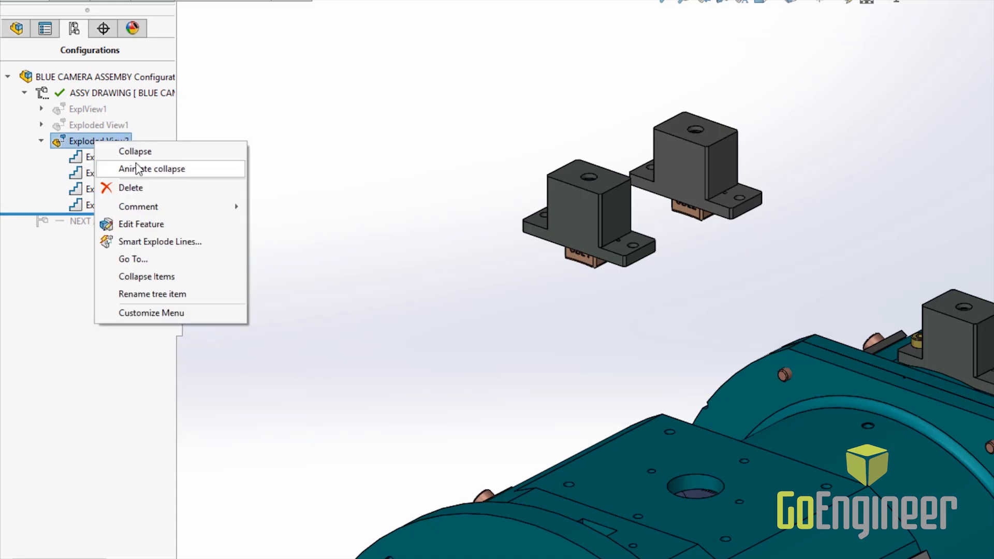
pyautogui.click(151, 169)
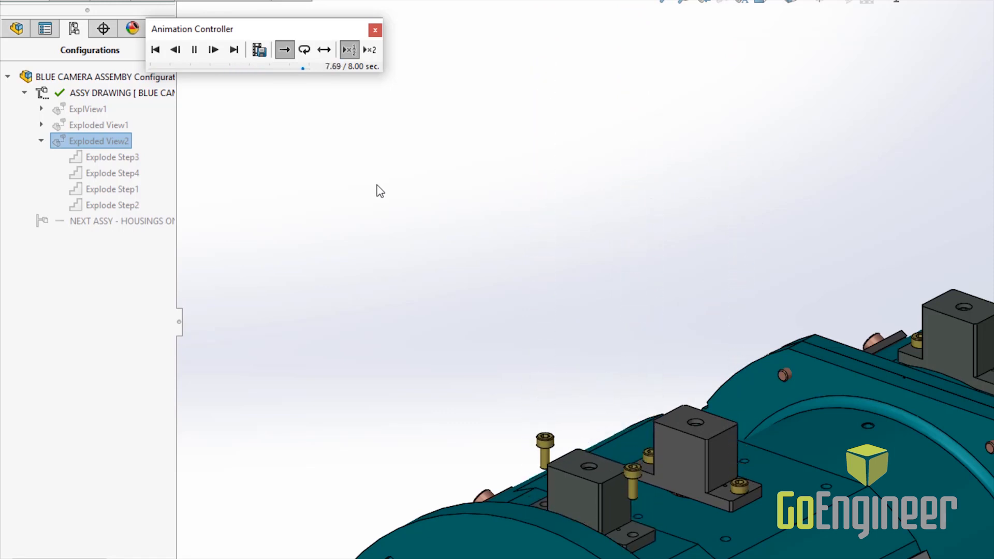
pyautogui.click(375, 30)
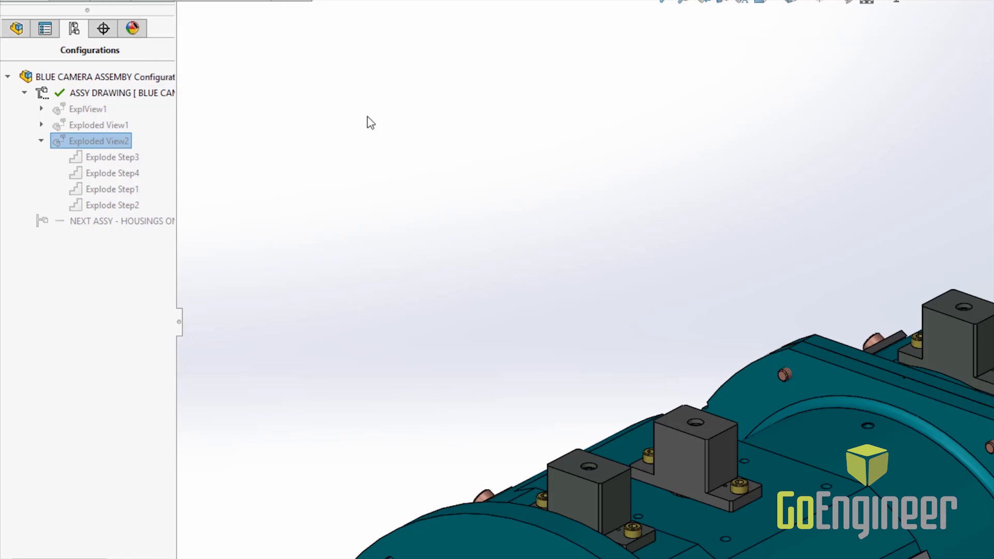
pyautogui.rightClick(99, 141)
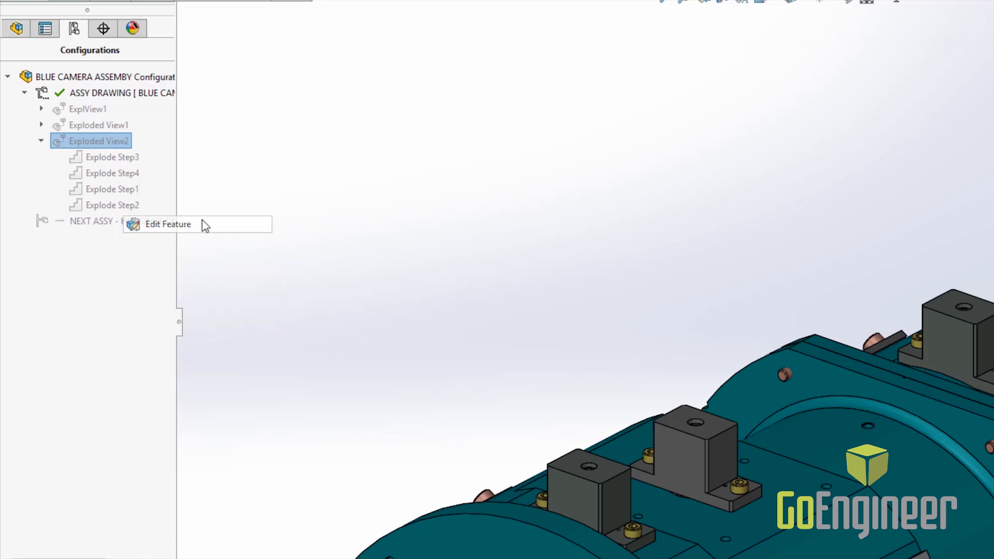
# - Edit Explode Step1 and remove the SHCS-METRIC-8 and SHCS-METRIC-1 bolts from it
pyautogui.click(167, 224)
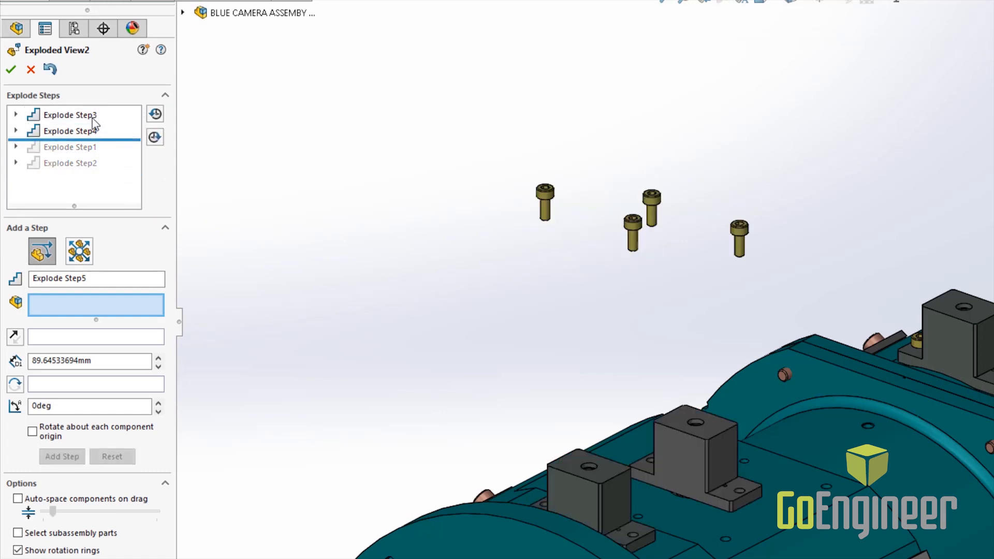
pyautogui.click(69, 146)
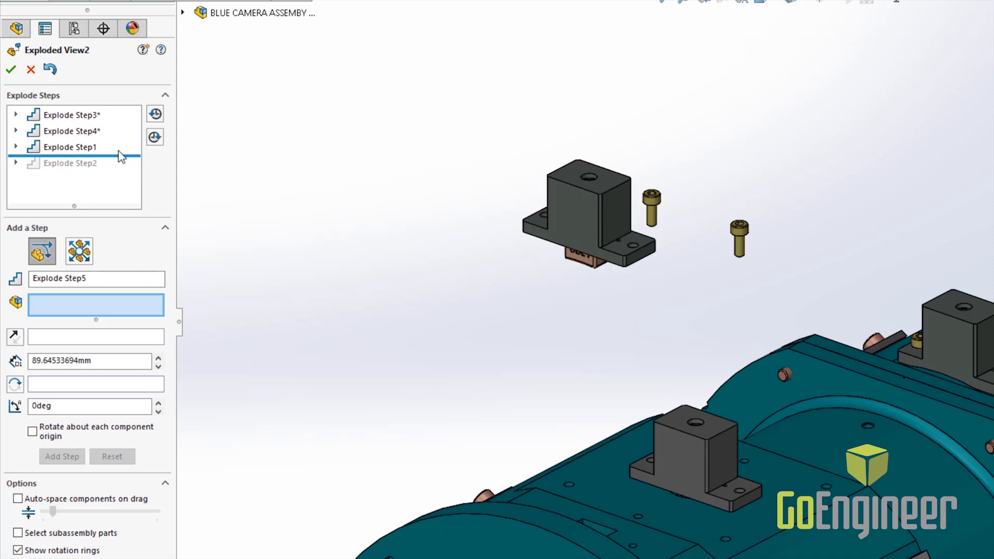
pyautogui.click(72, 146)
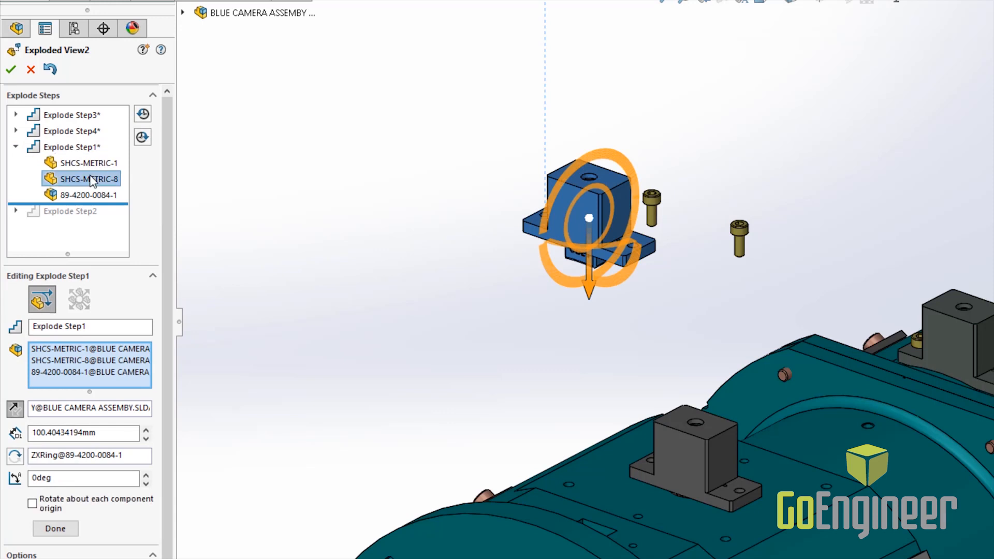
pyautogui.click(90, 349)
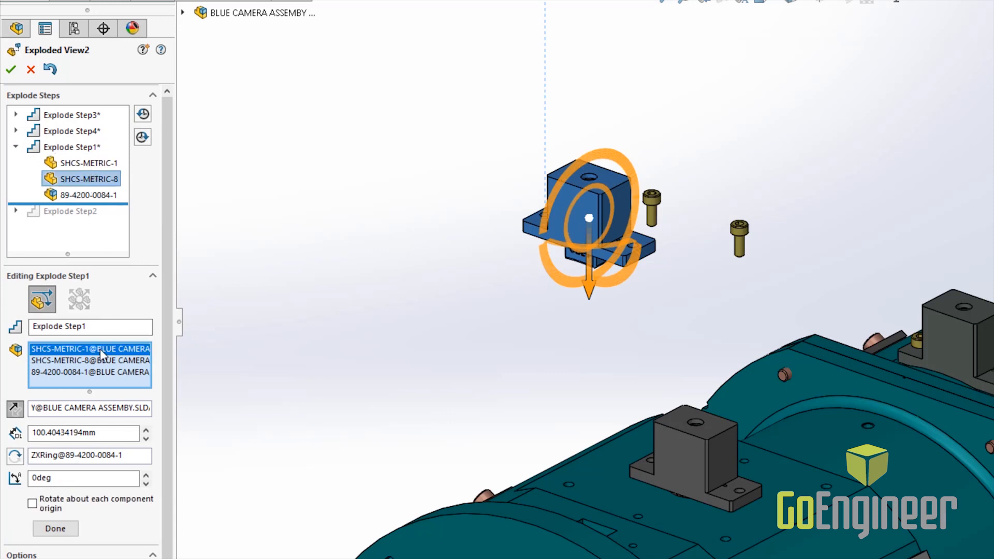
pyautogui.click(90, 361)
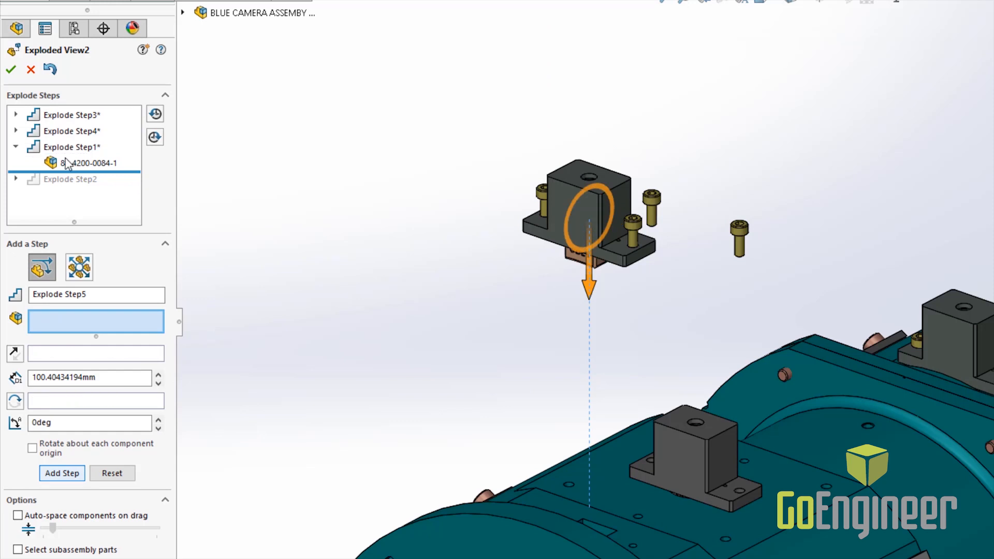
# - Remove SHCS-METRIC-3 and SHCS-METRIC-2 from Explode Step2 and finish the step
pyautogui.click(69, 179)
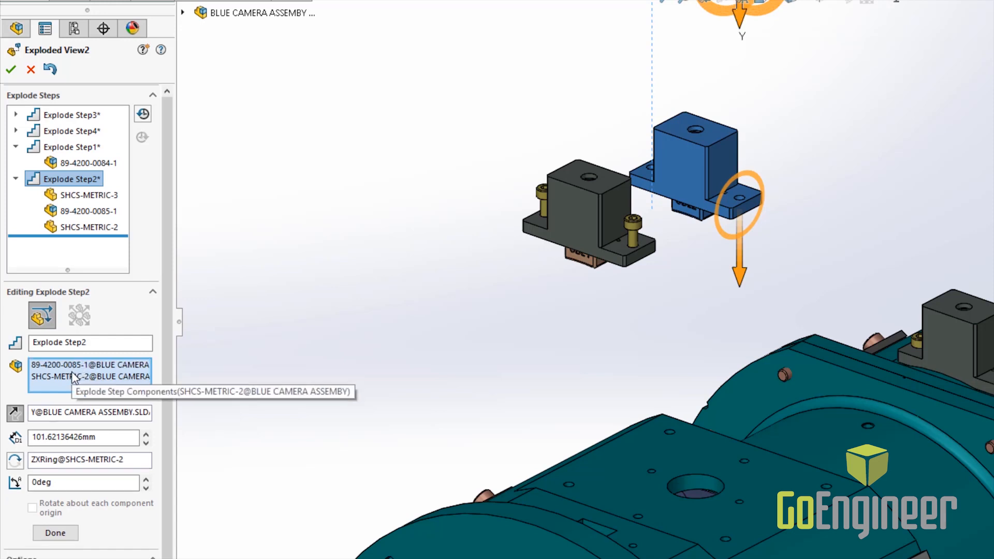
pyautogui.click(55, 521)
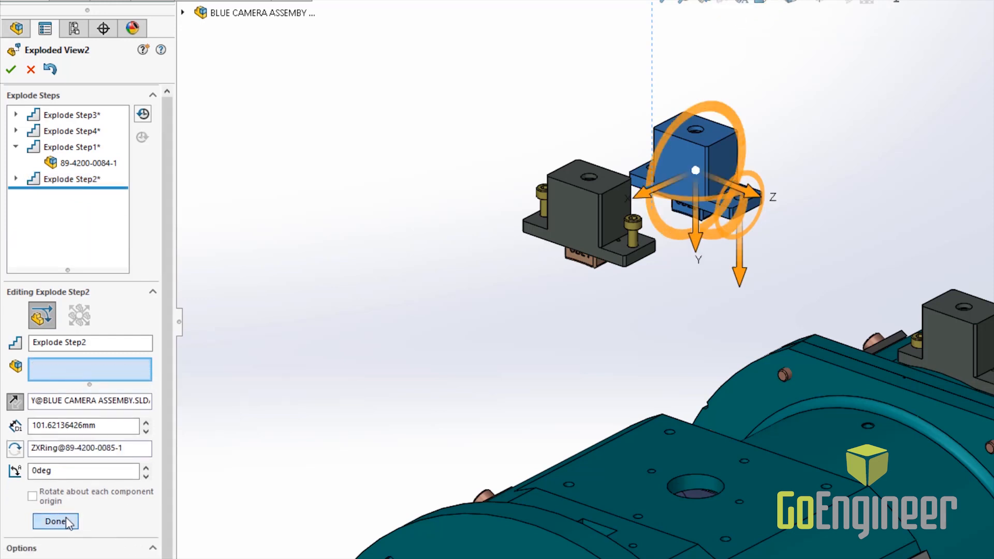
pyautogui.click(56, 521)
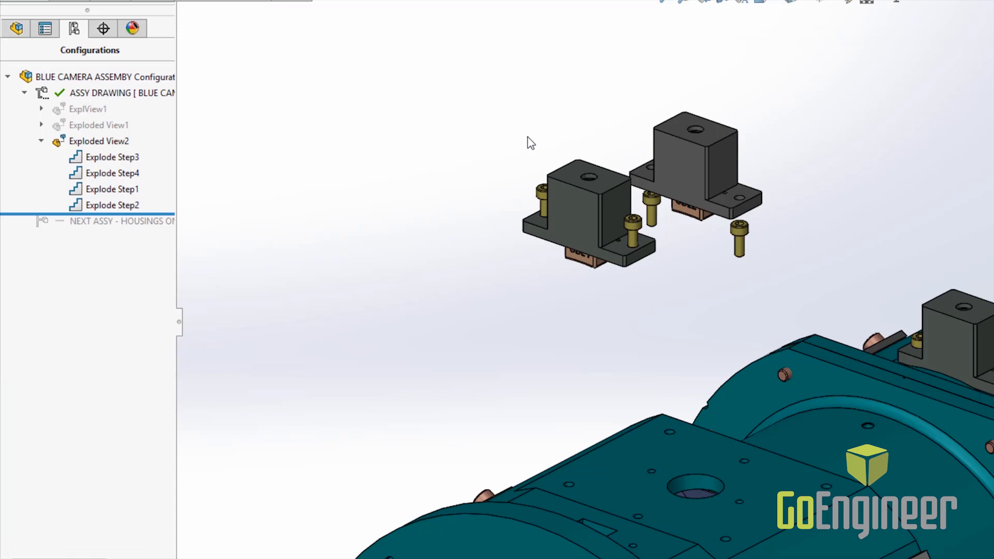